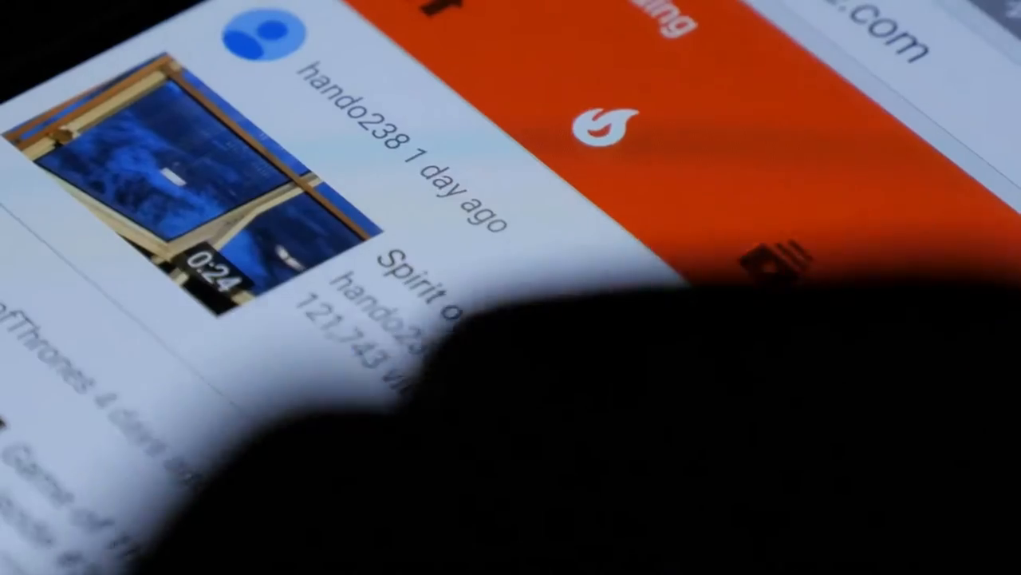
pyautogui.scroll(-3)
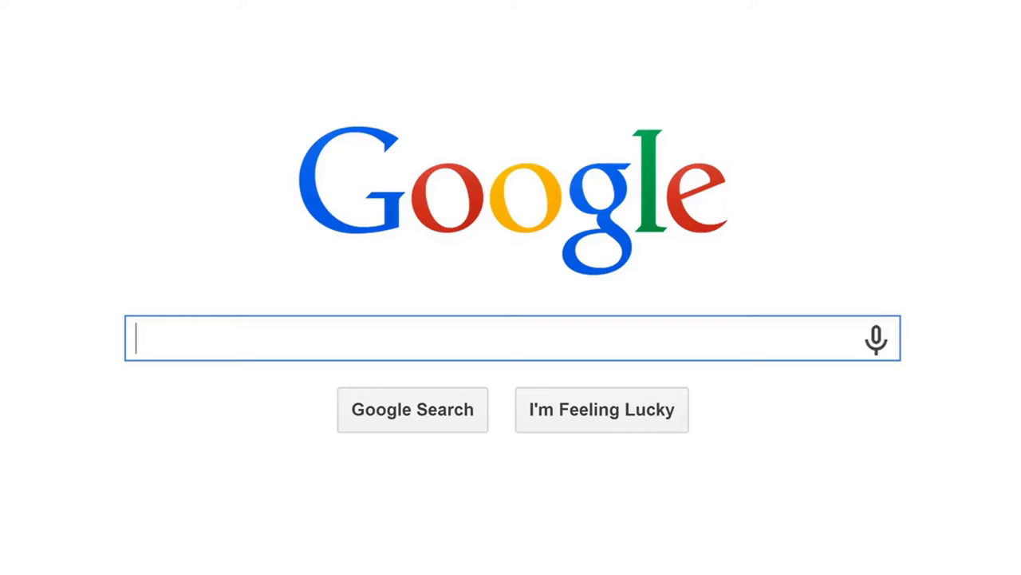
pyautogui.write('WE')
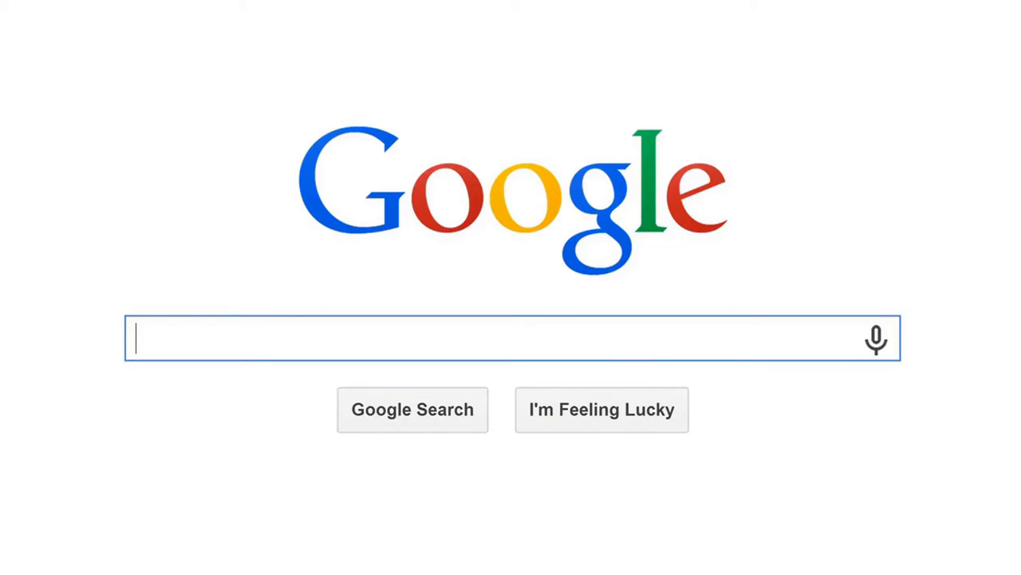
pyautogui.write('WEDDI')
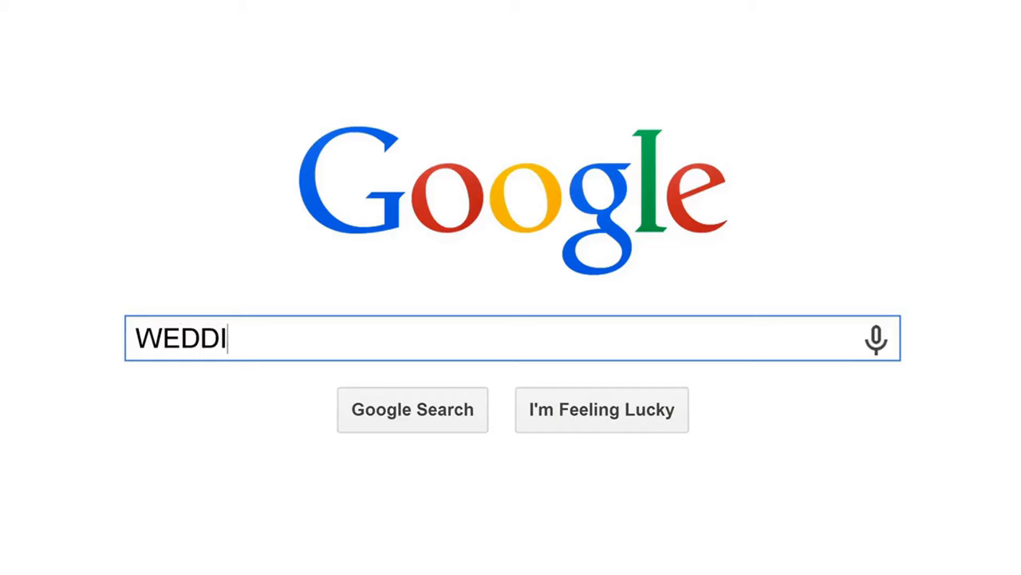